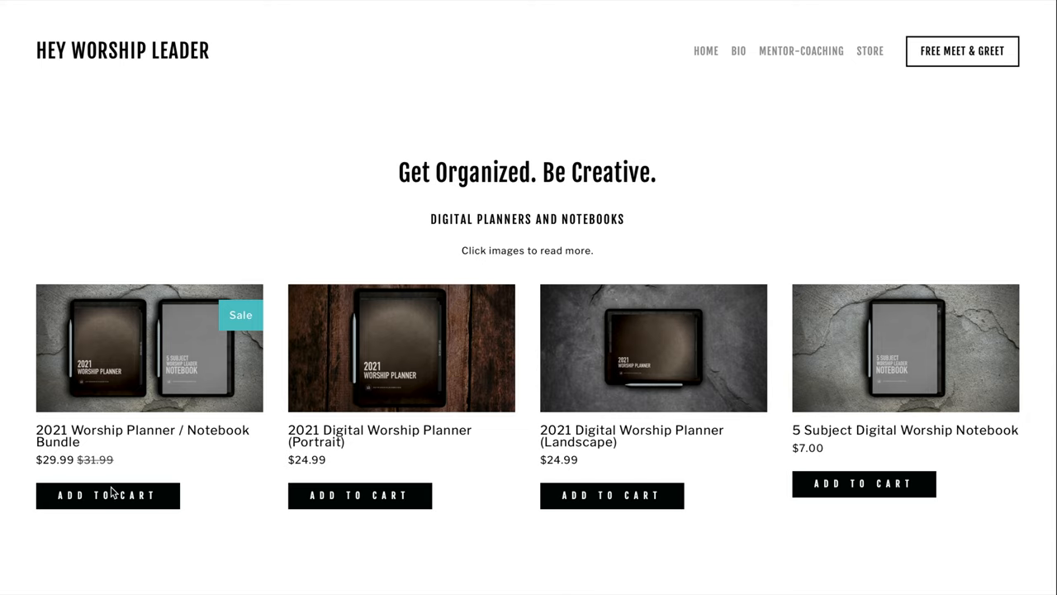
mouse_move(116, 396)
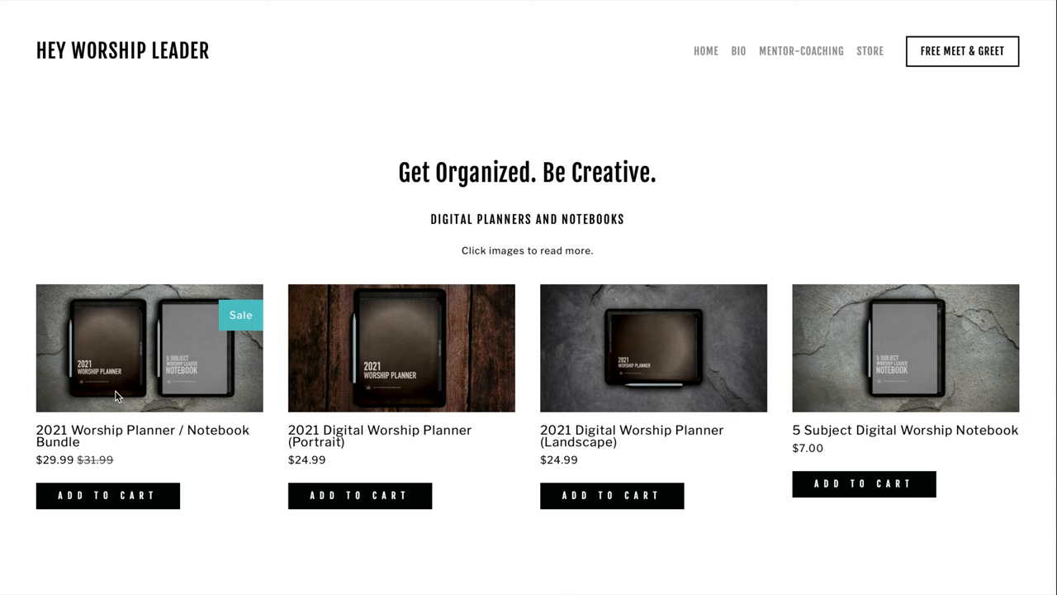